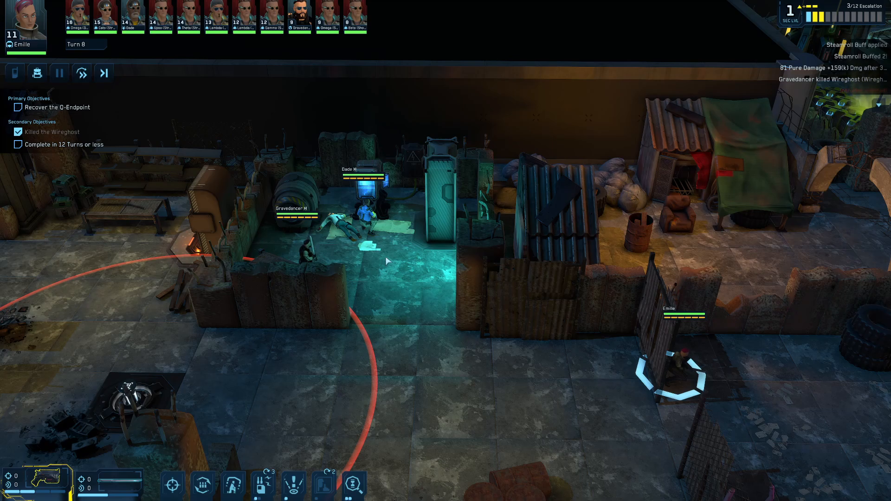
pyautogui.moveTo(396, 271)
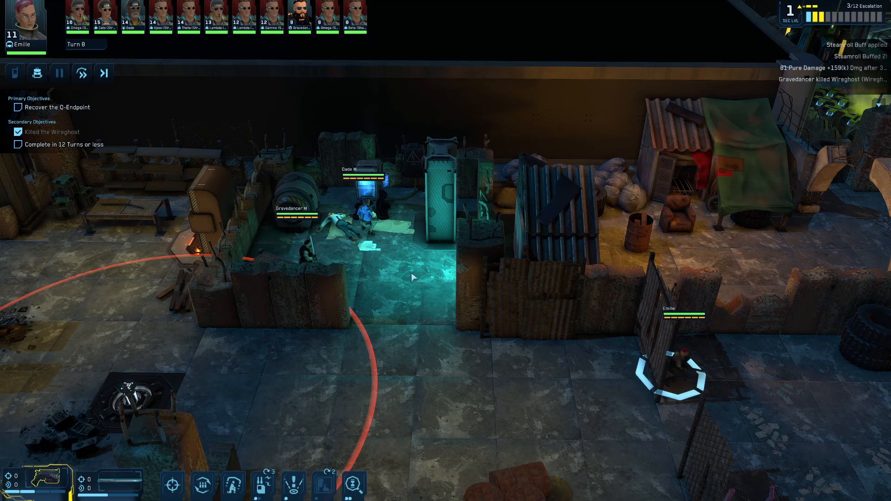
pyautogui.moveTo(417, 274)
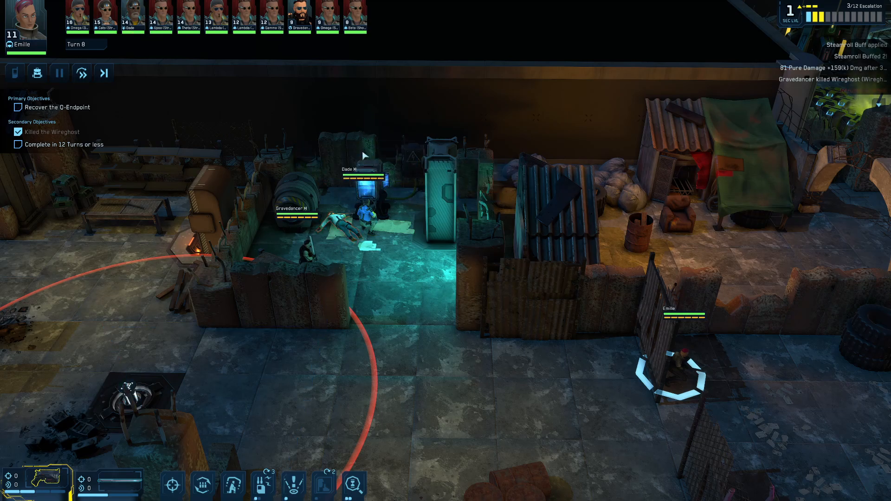
pyautogui.moveTo(103, 72)
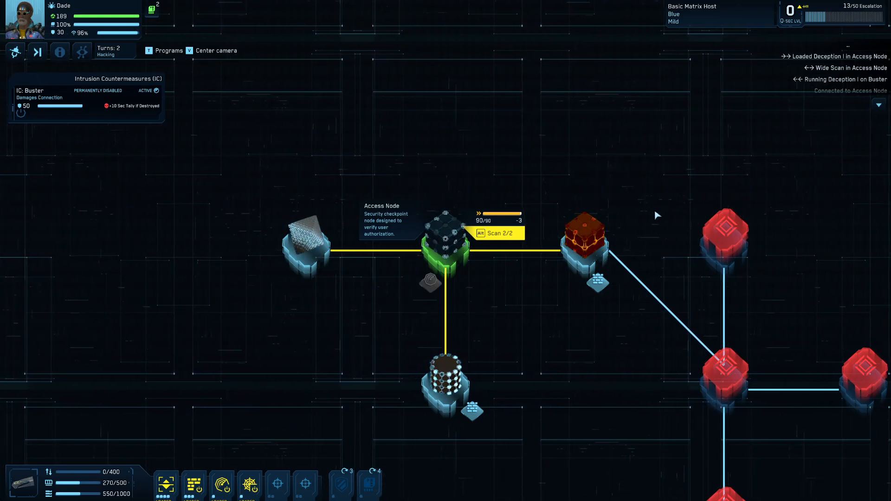
pyautogui.moveTo(692, 18)
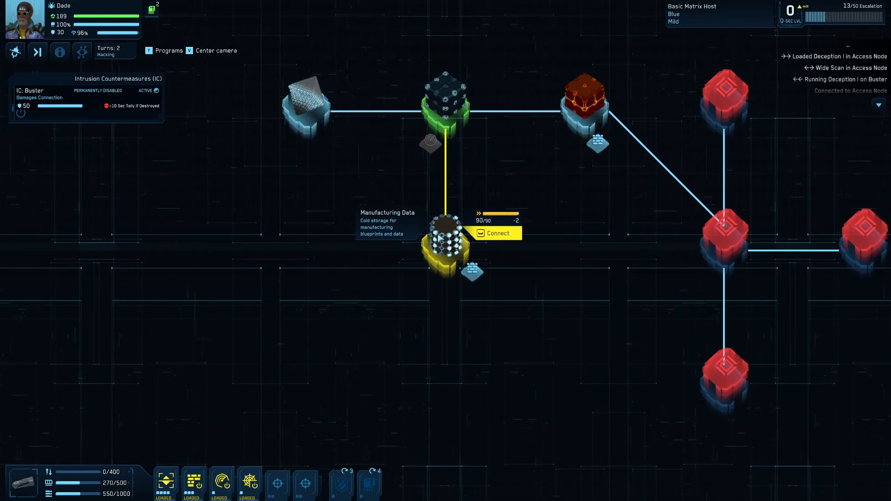
# Step: Connect Dade to the Manufacturing Data node, exposing the First Aid Kit blueprint behind a Datalock IC
pyautogui.click(495, 233)
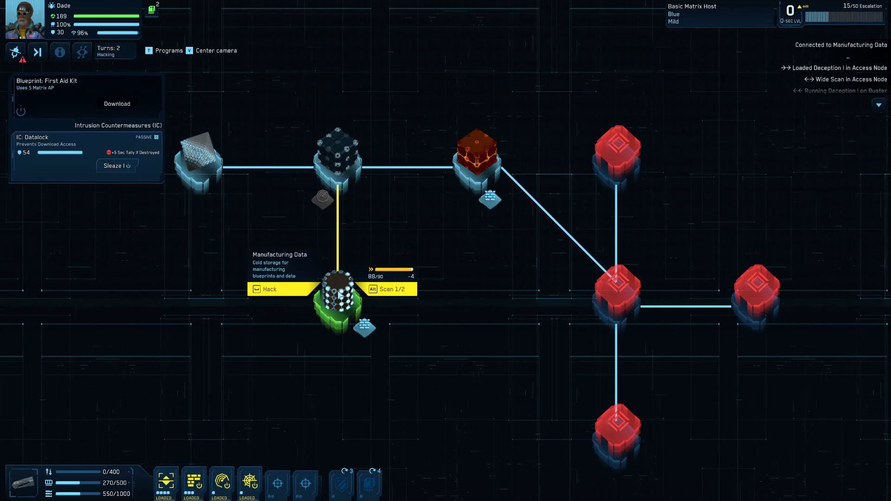